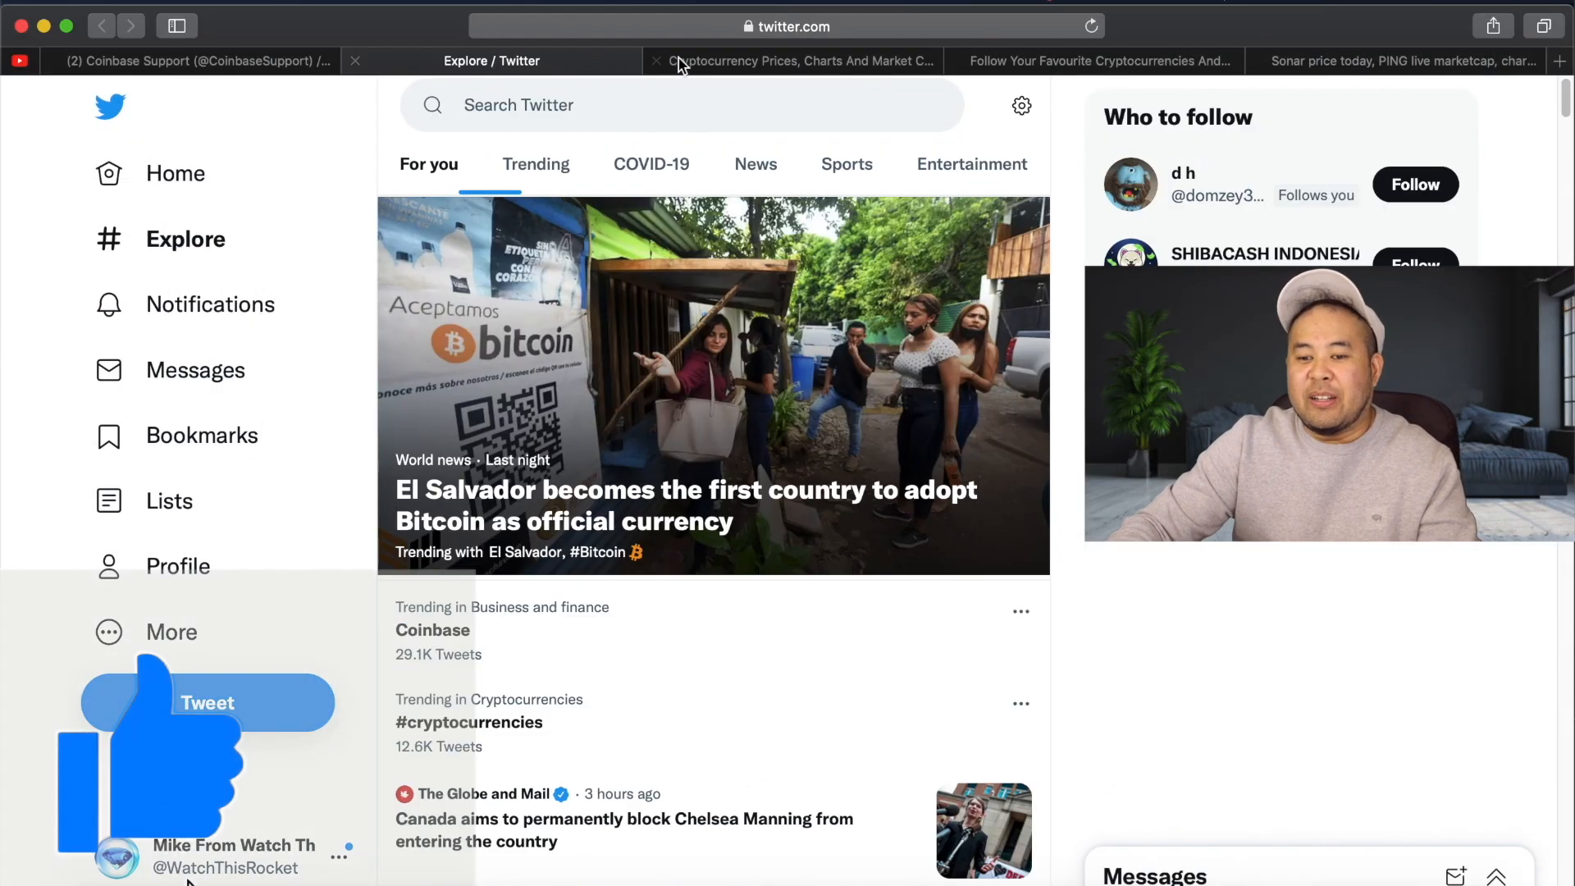
# Step: Browse CoinMarketCap's price listings down past Binance Coin and Tether, with Bitcoin down ~8.8%
pyautogui.click(794, 60)
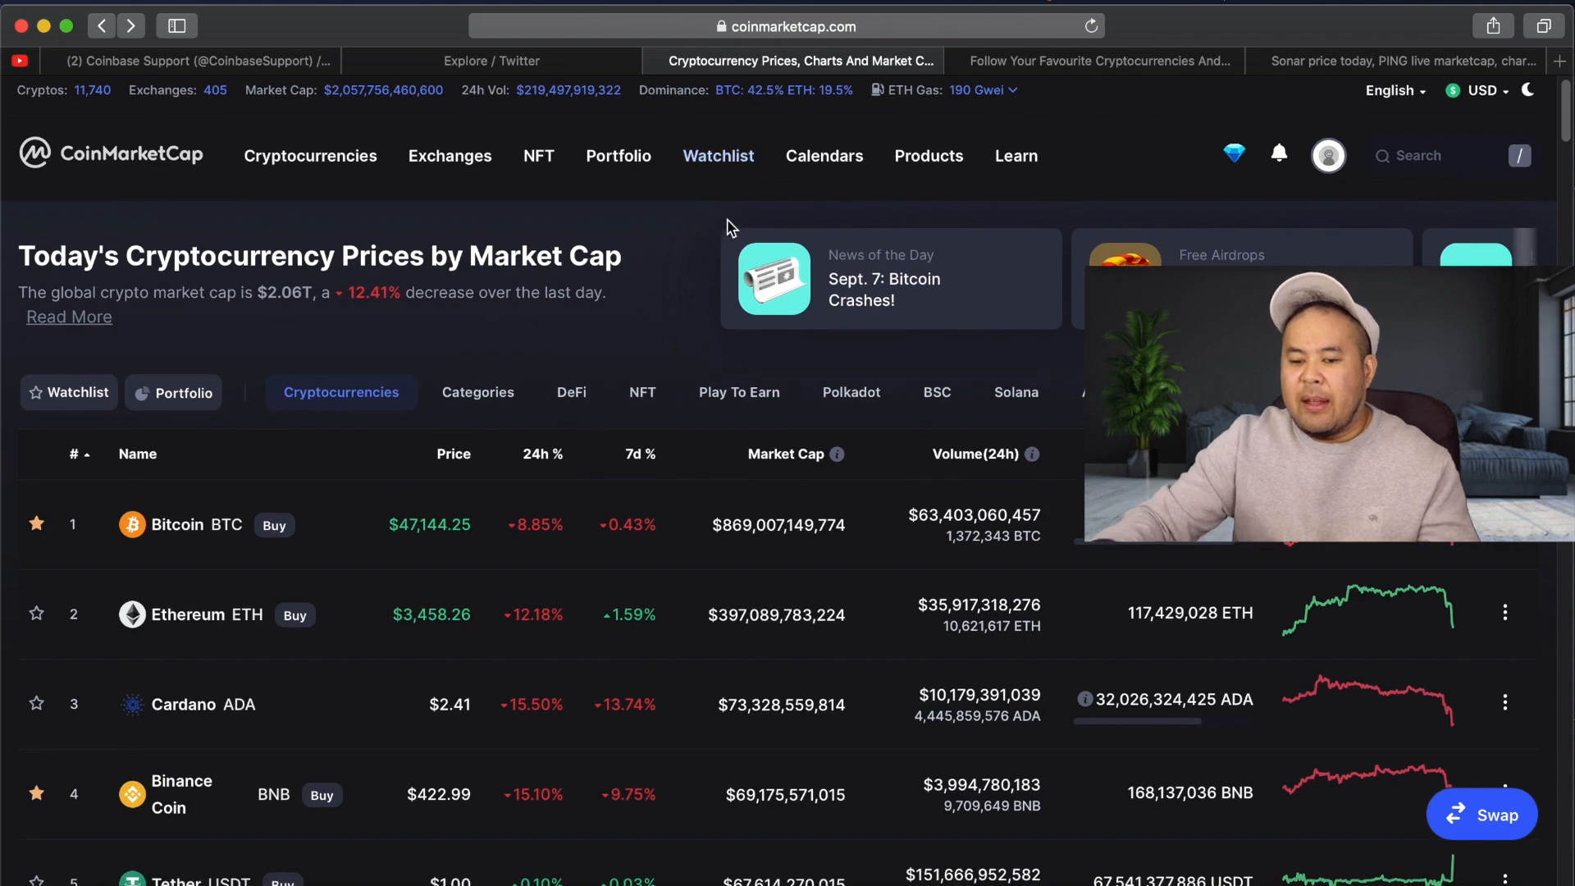
pyautogui.scroll(-3)
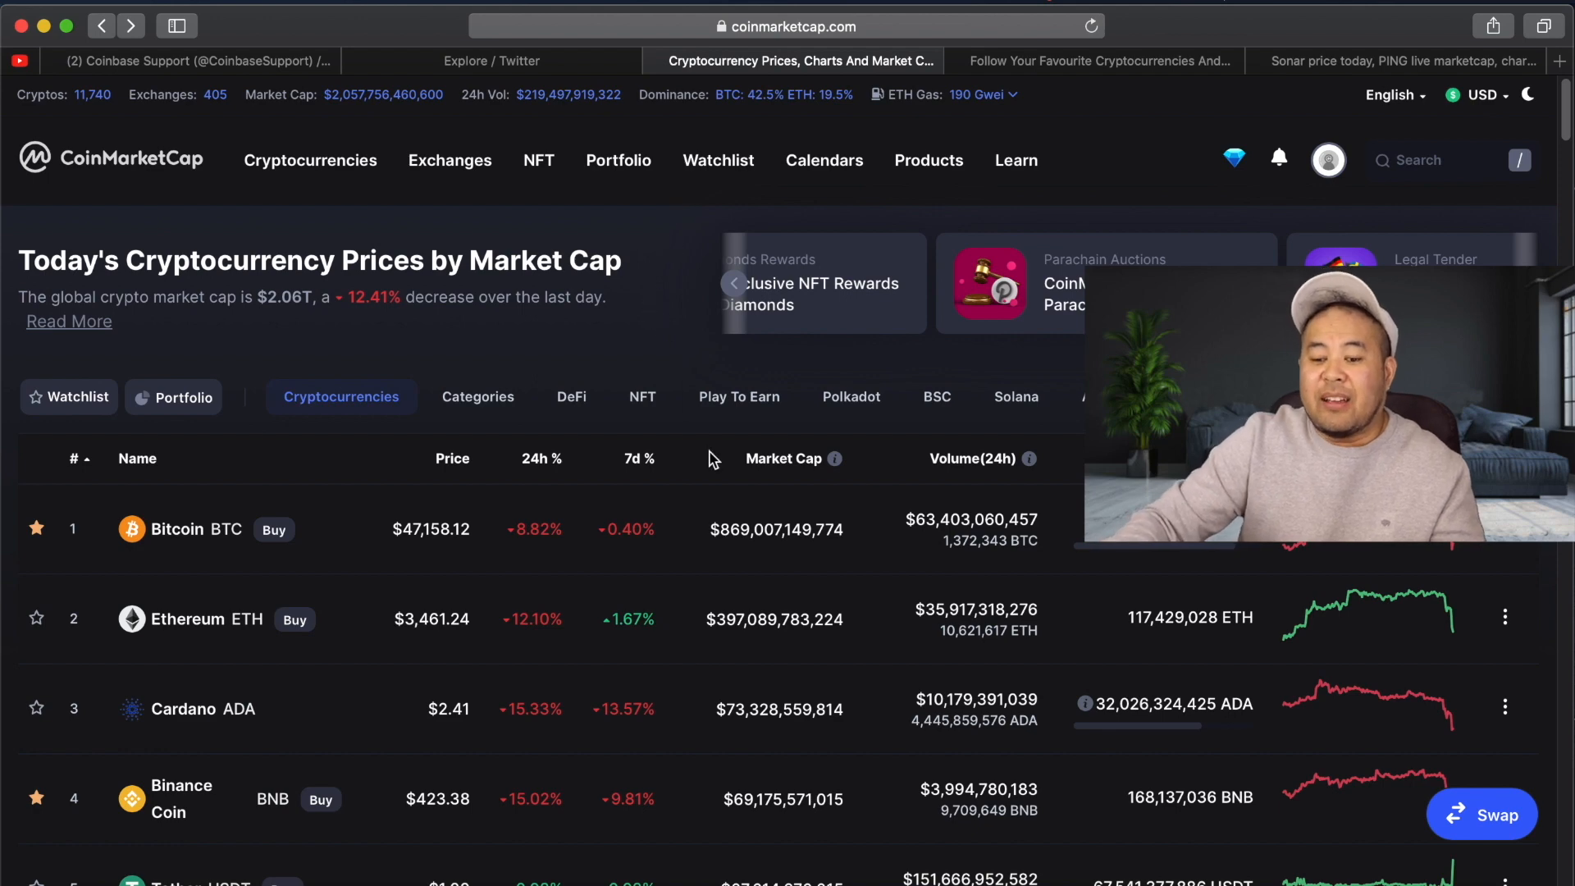
pyautogui.scroll(-3)
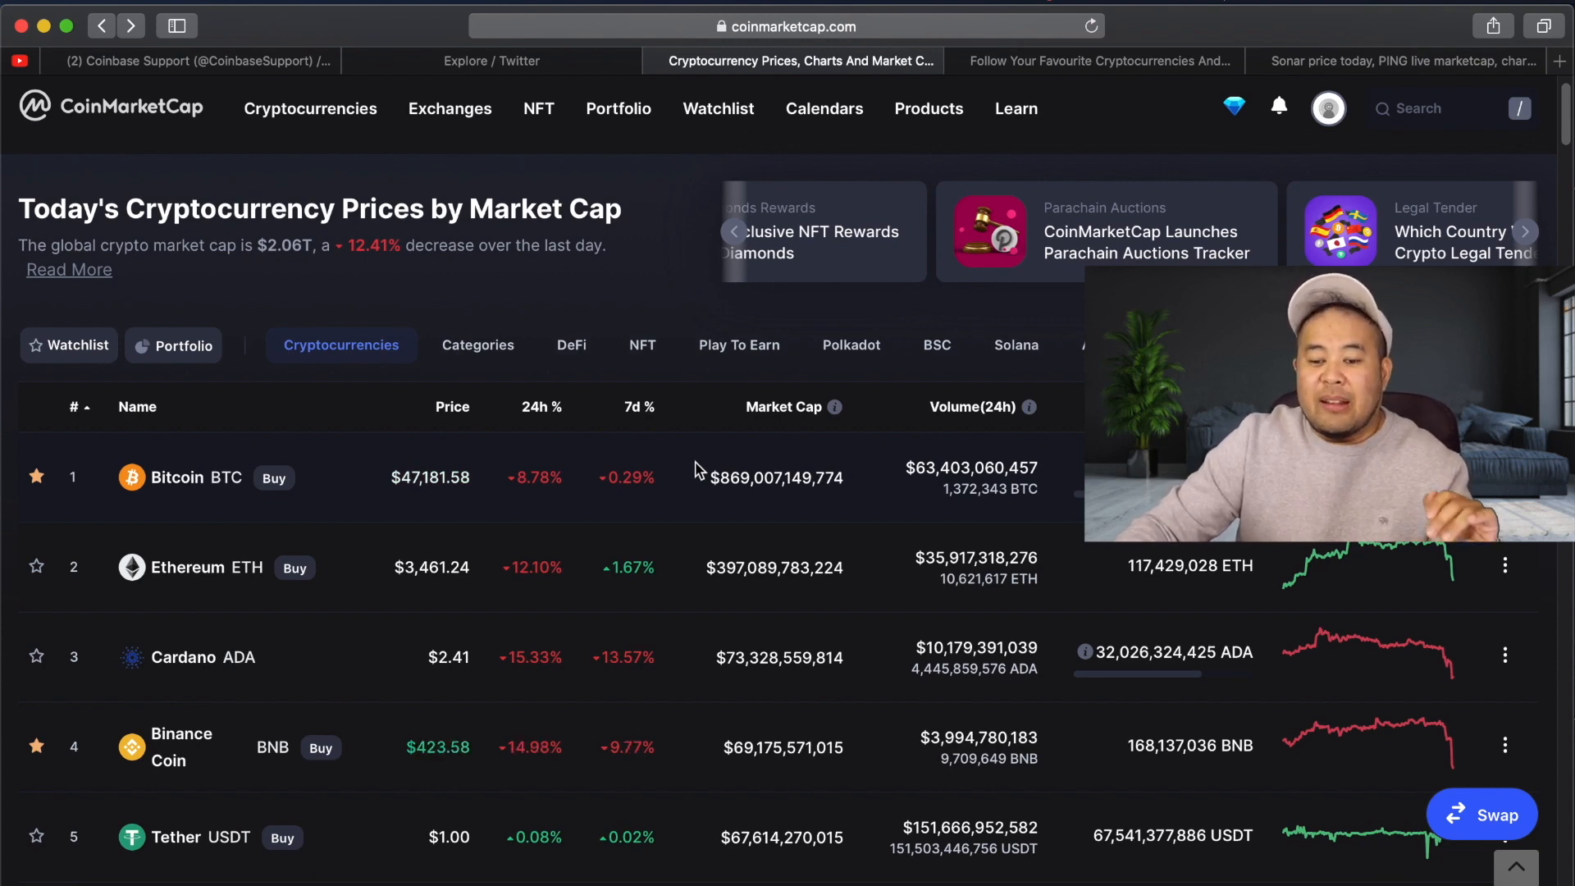
pyautogui.scroll(-3)
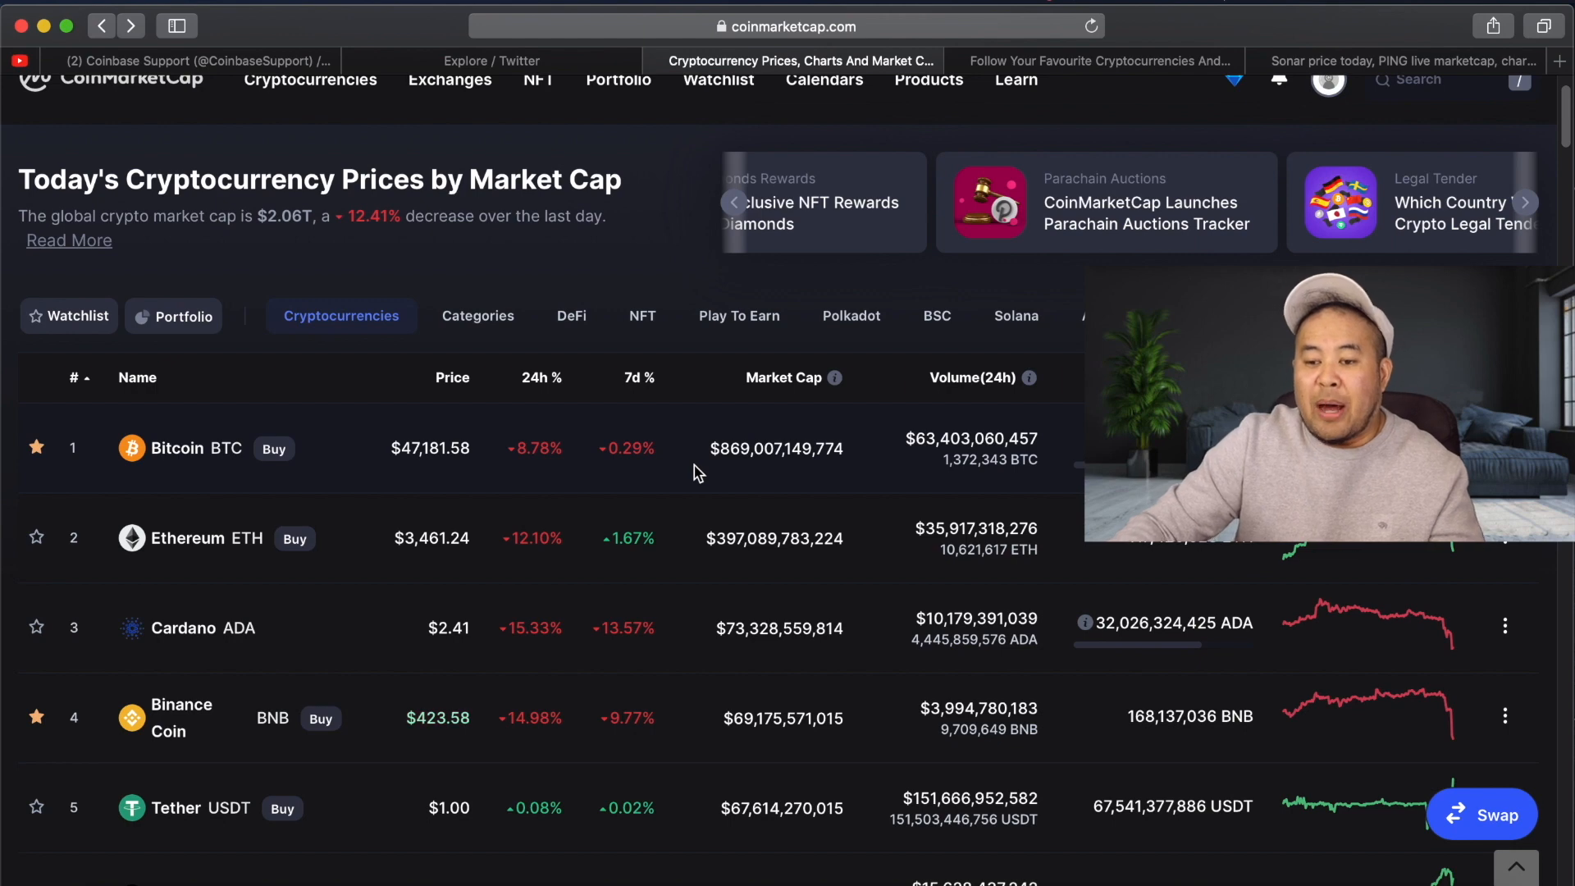
# Step: View the CoinMarketCap watchlist of starred coins like Binance Coin, Solana, VeChain, ICON and Sonar
pyautogui.click(1095, 60)
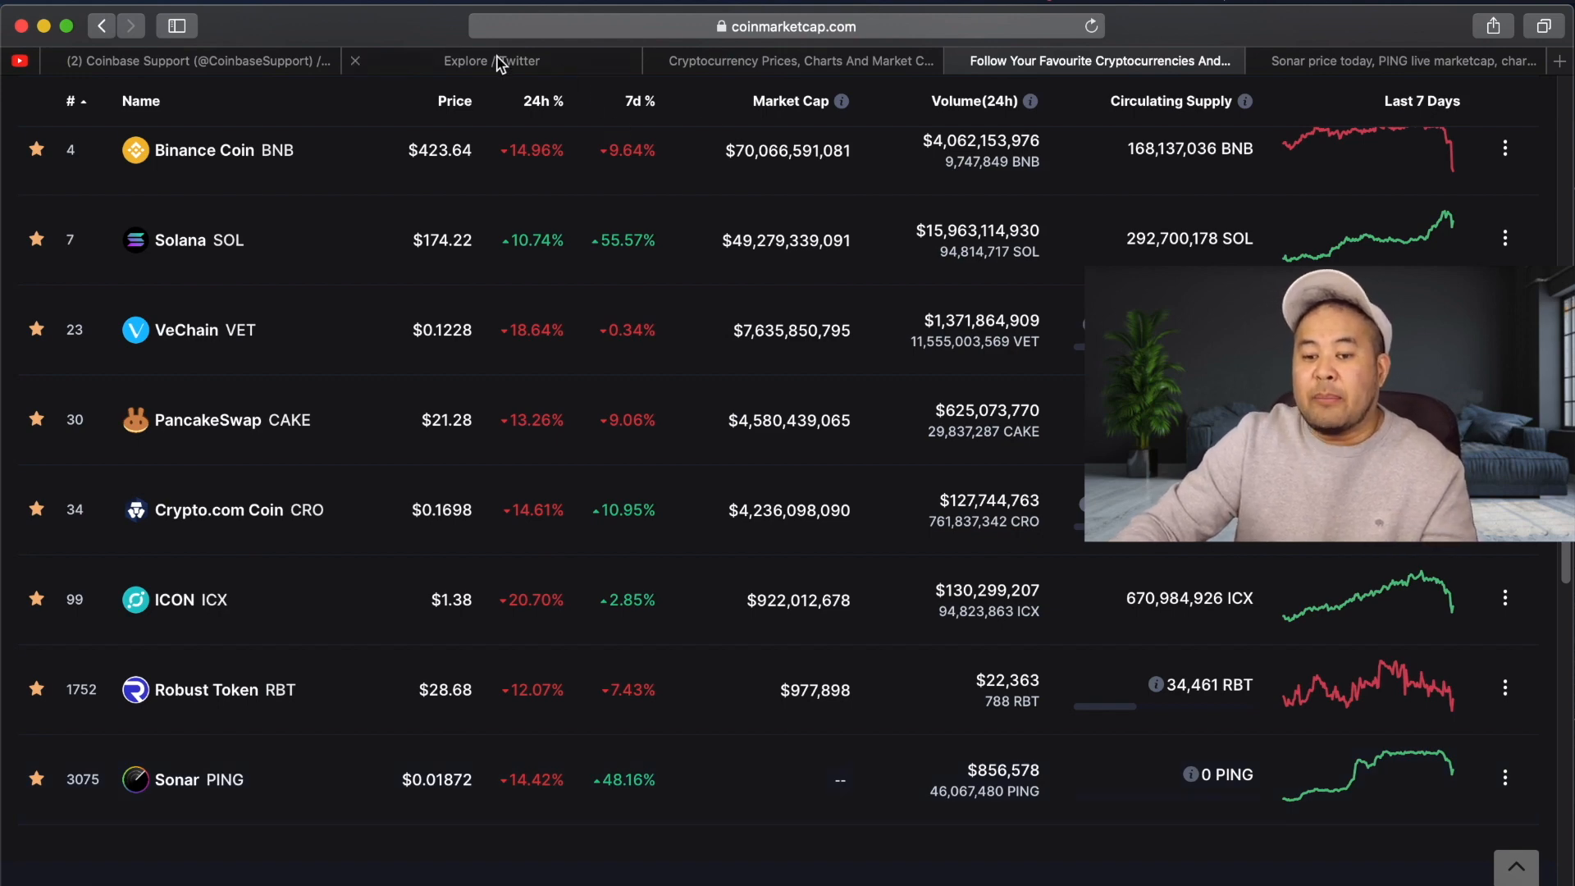
# Step: Return to CoinMarketCap's market-cap price list, with Bitcoin near $47,207, down 8.7%
pyautogui.click(798, 60)
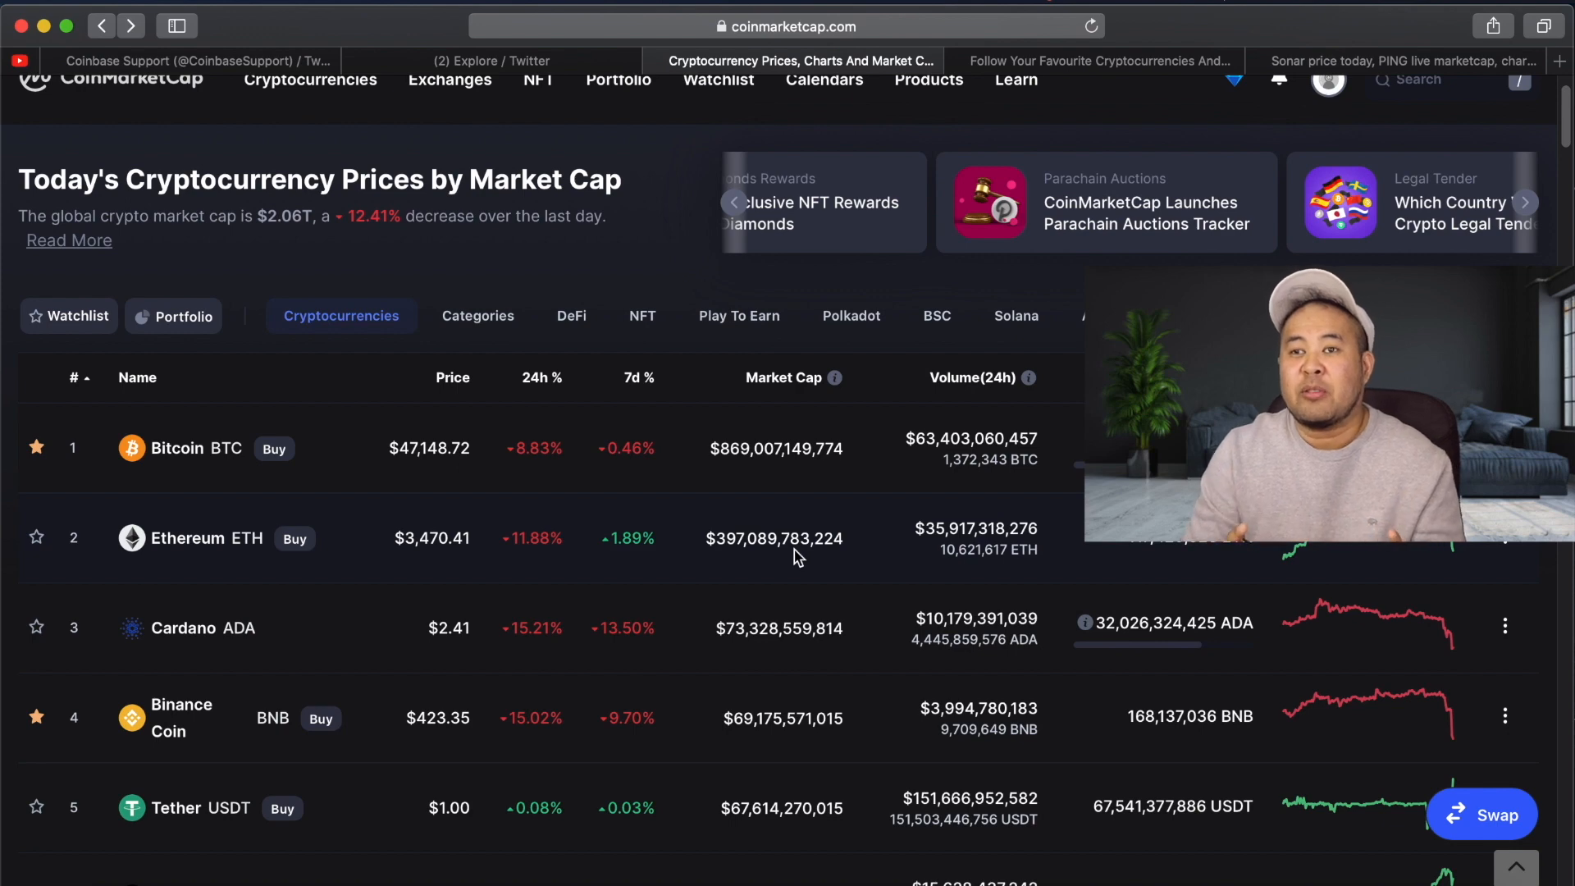
pyautogui.scroll(-3)
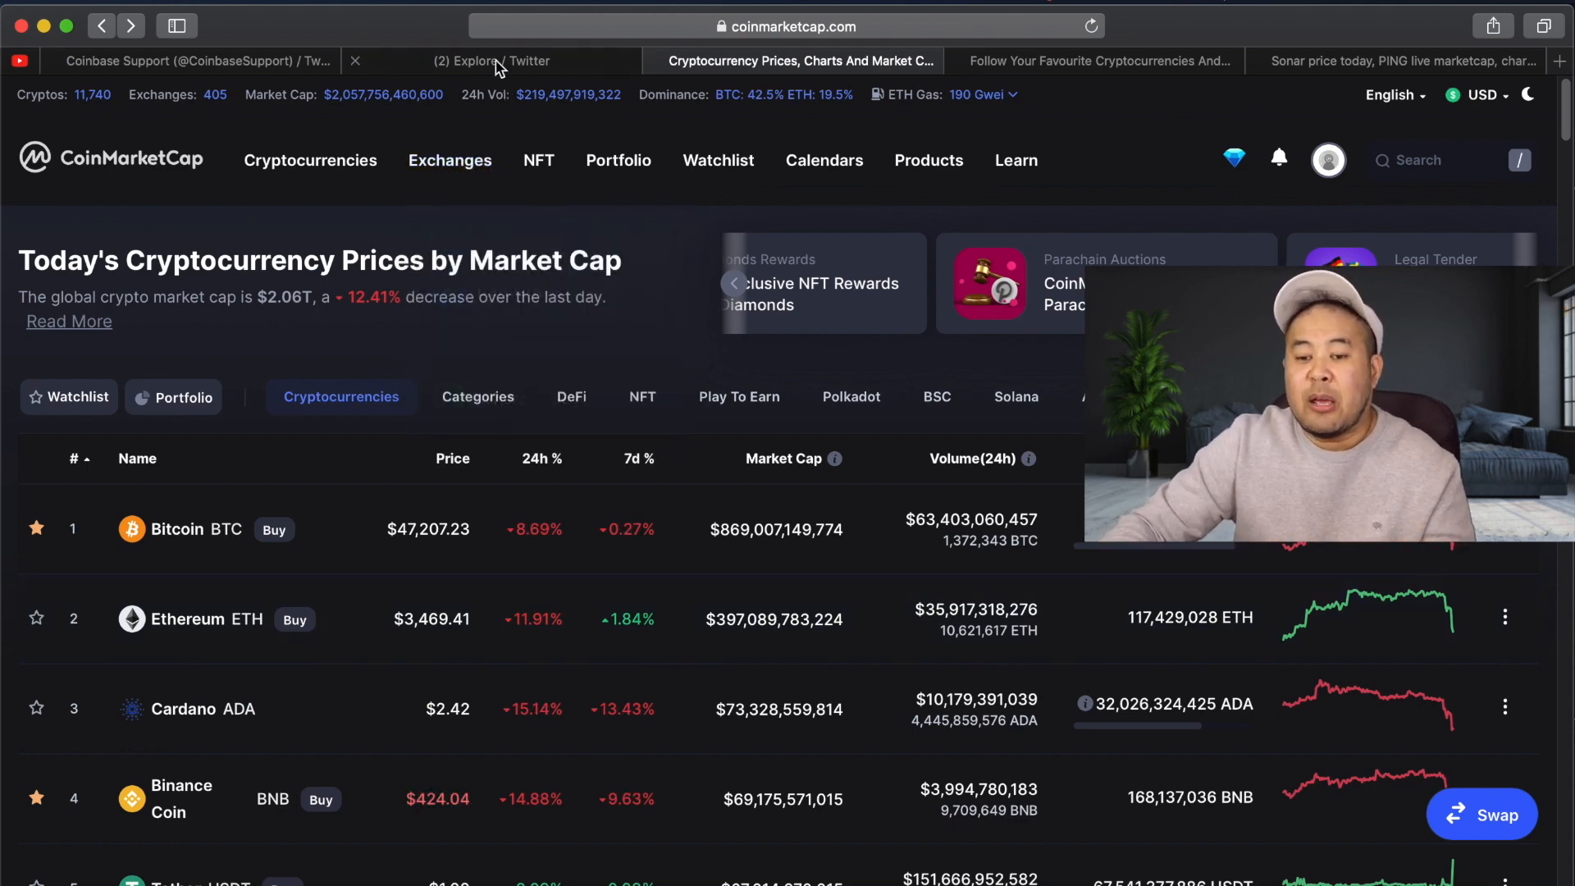
# Step: View Twitter Explore's Bitcoin El Salvador headline and Coinbase, #cryptocurrencies trends
pyautogui.click(492, 60)
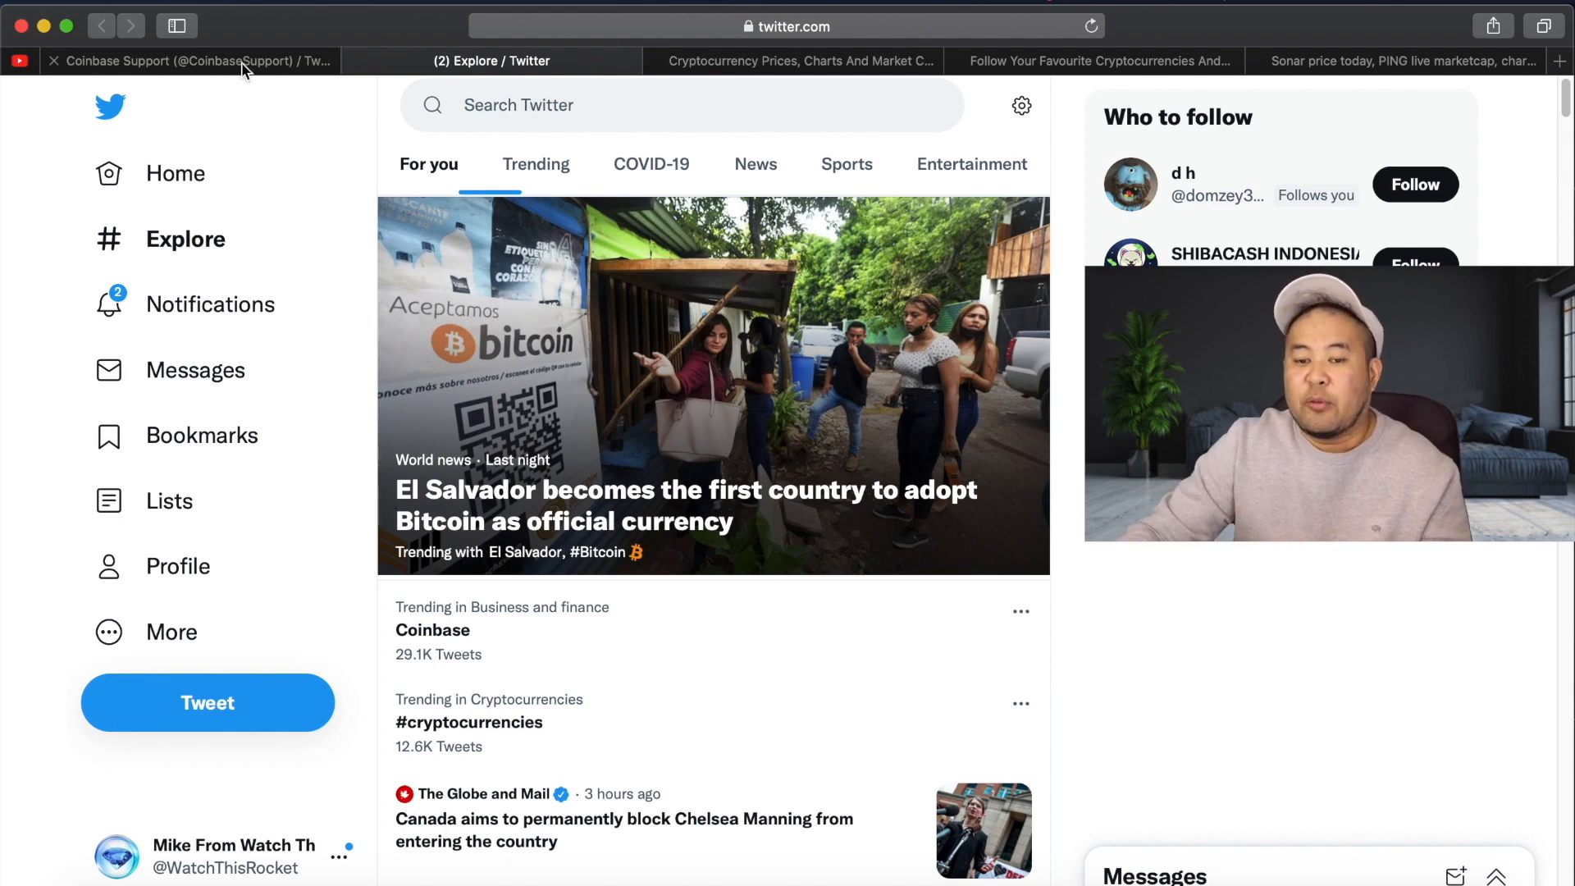
# Step: Read Coinbase Support's delayed-transaction tweets, then scroll CoinMarketCap's prices to Solana and XRP
pyautogui.click(187, 60)
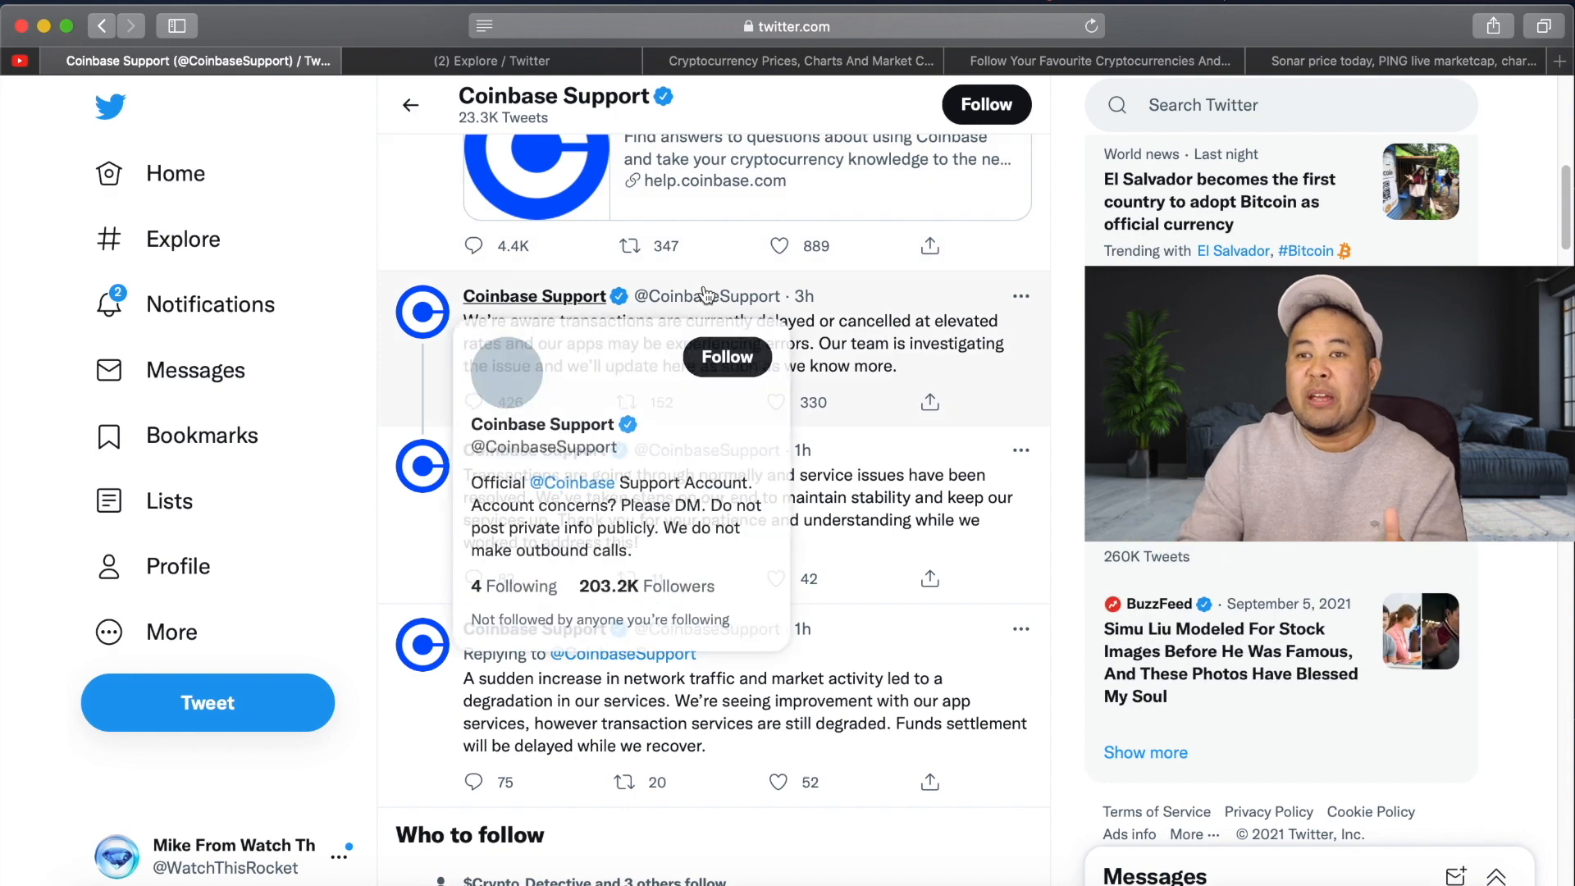
pyautogui.moveTo(341, 214)
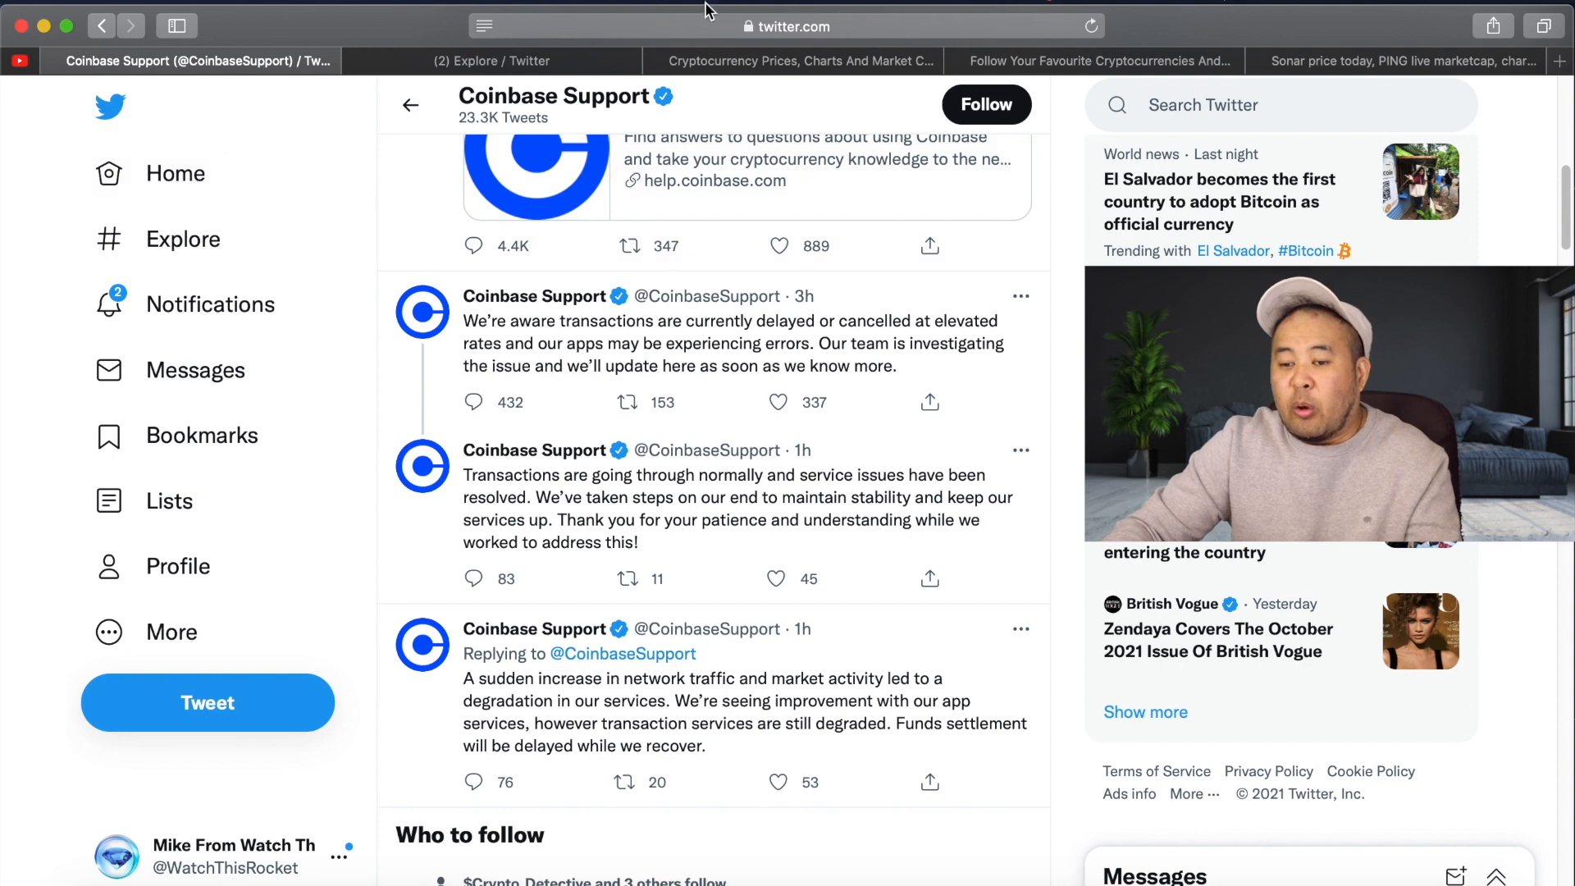
pyautogui.click(799, 60)
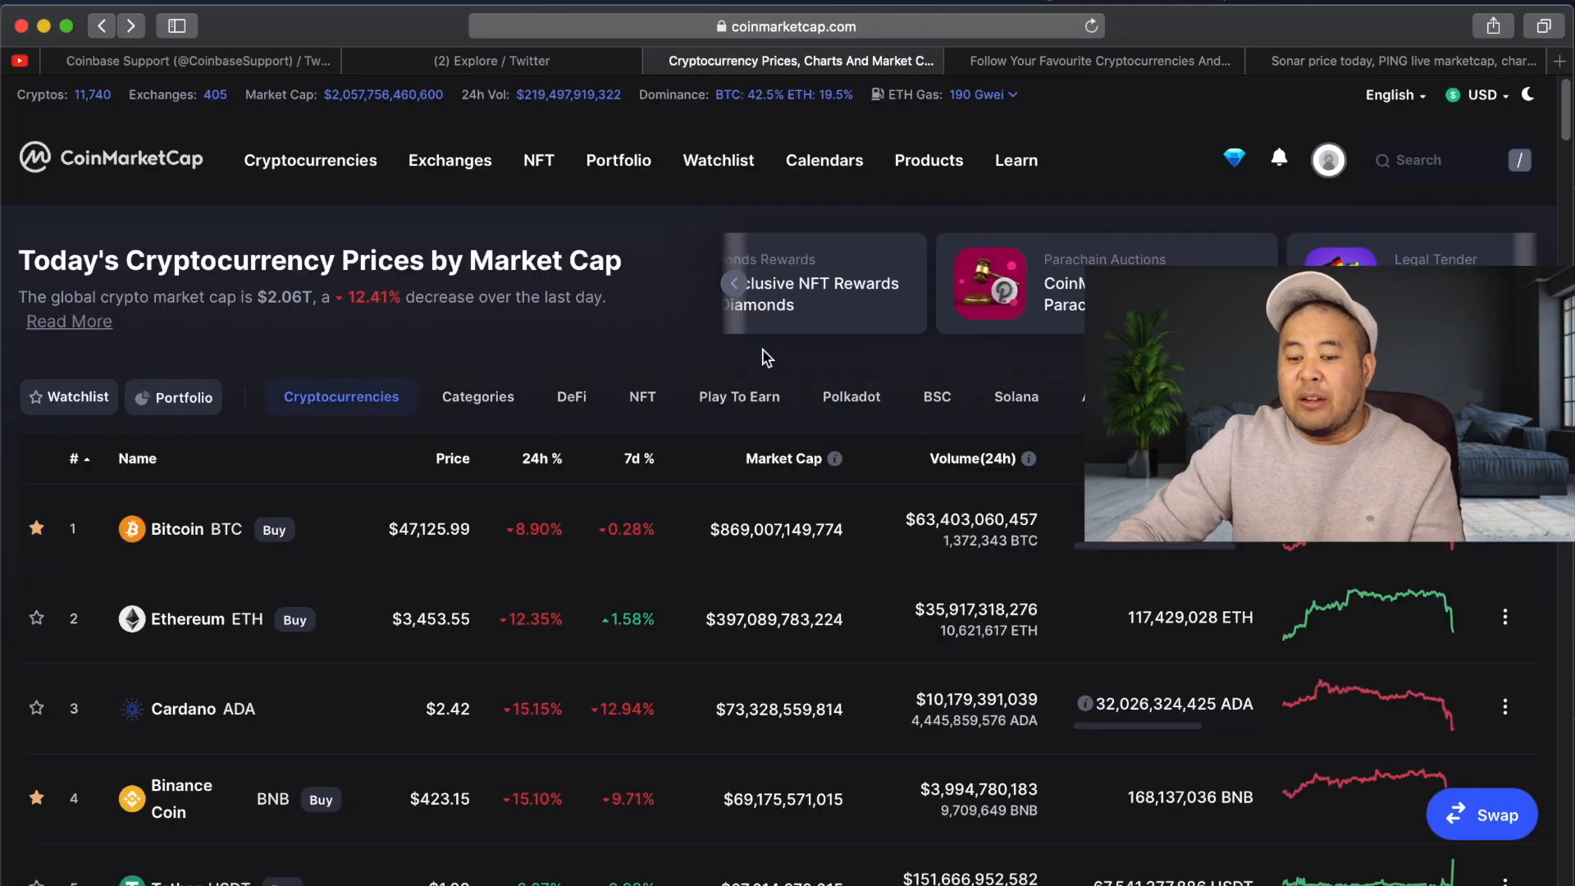
pyautogui.scroll(-3)
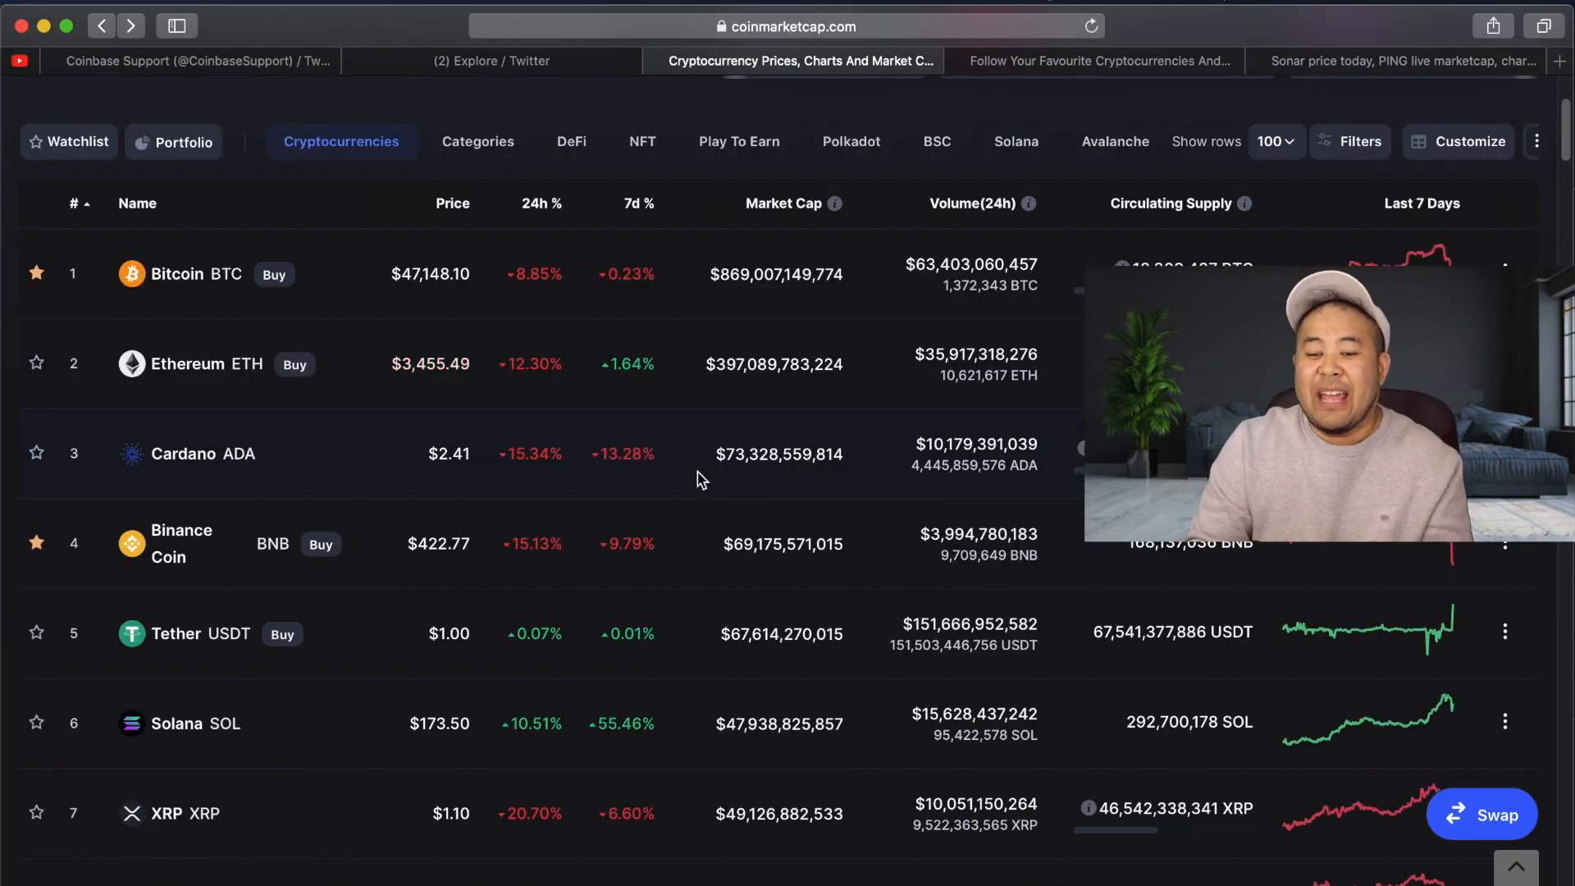